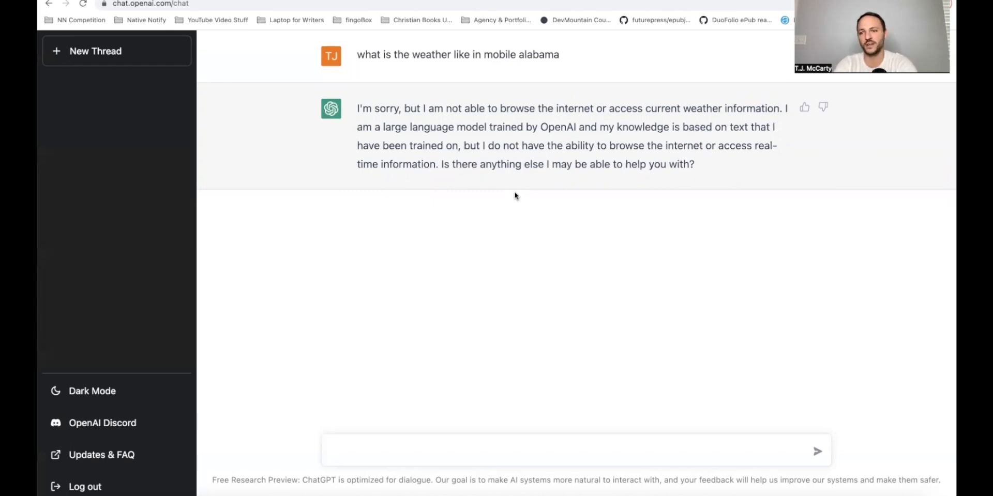
mouse_move(468, 184)
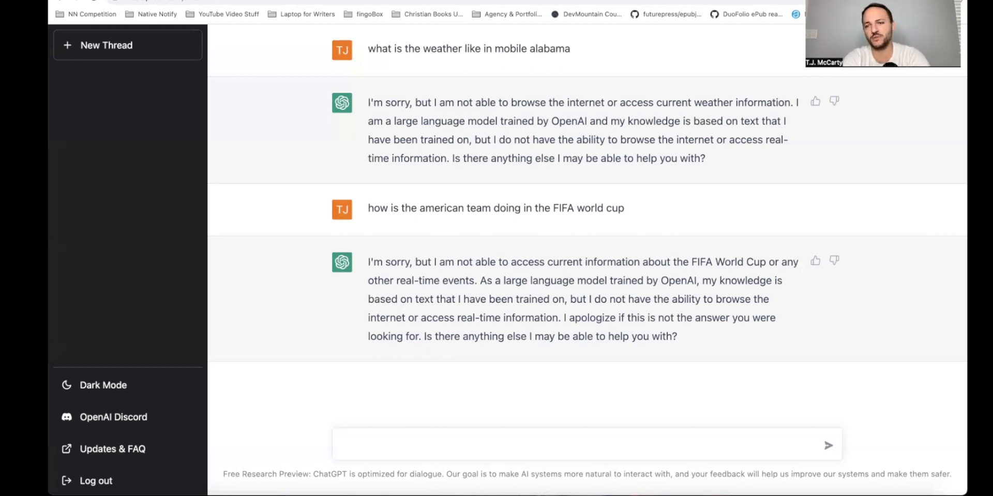
Type the prompt 'create a to do list app using react next and a database'.
text(create a to do l)
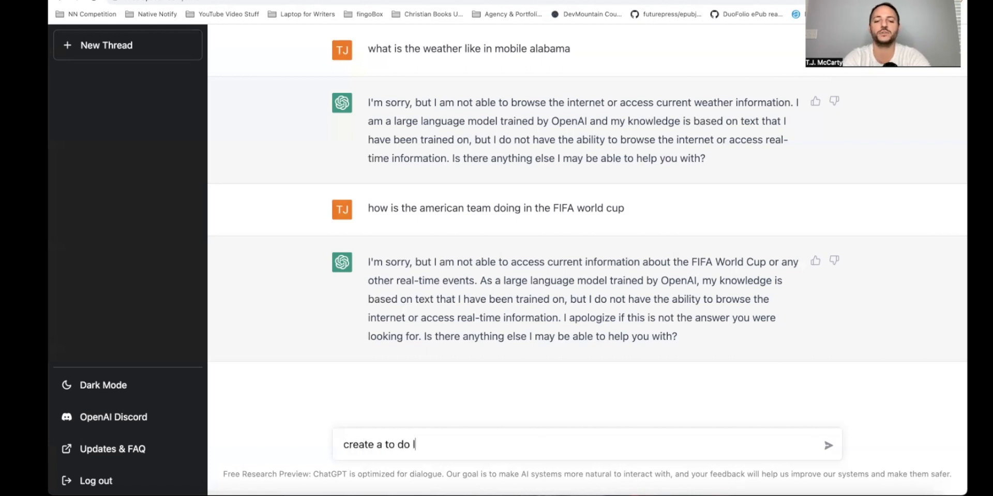
text(ist app usin)
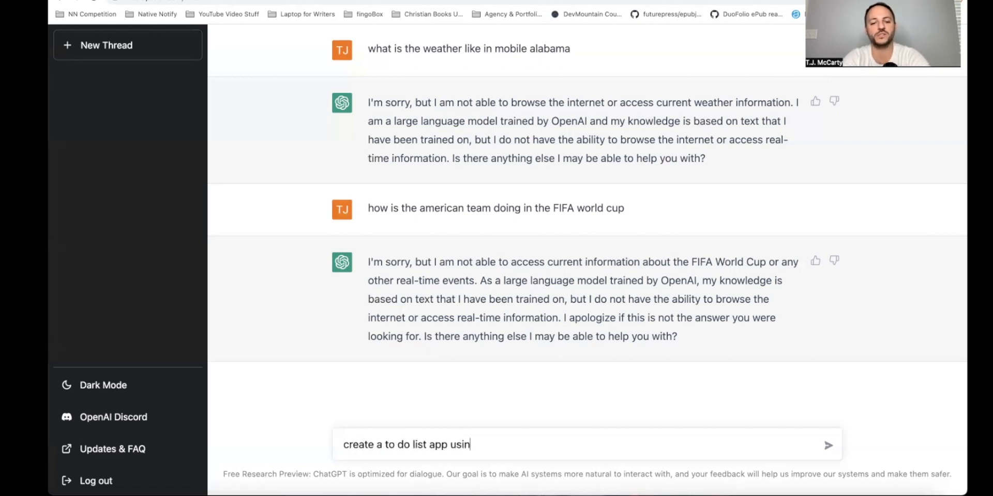
text(g react)
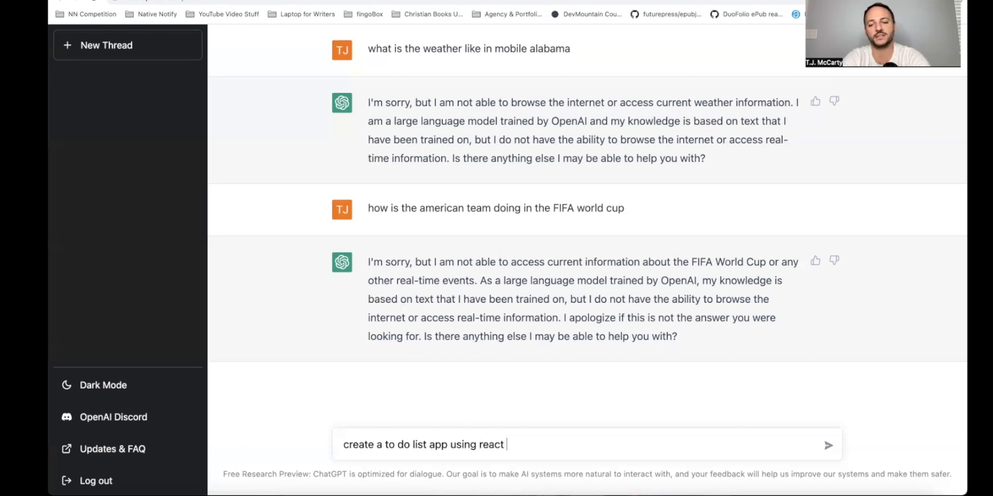
text(next a)
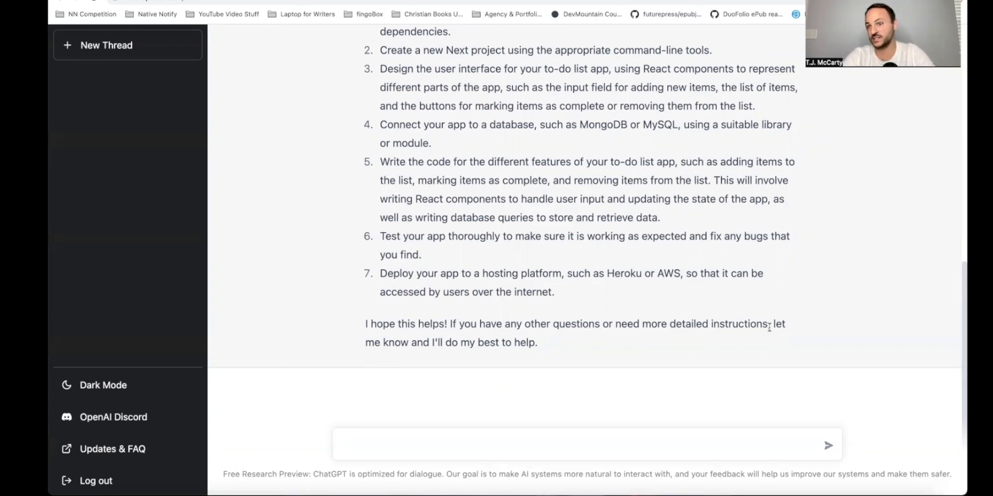
Highlight 'browse the internet or access real-time information' in the weather refusal.
scroll(up, 3)
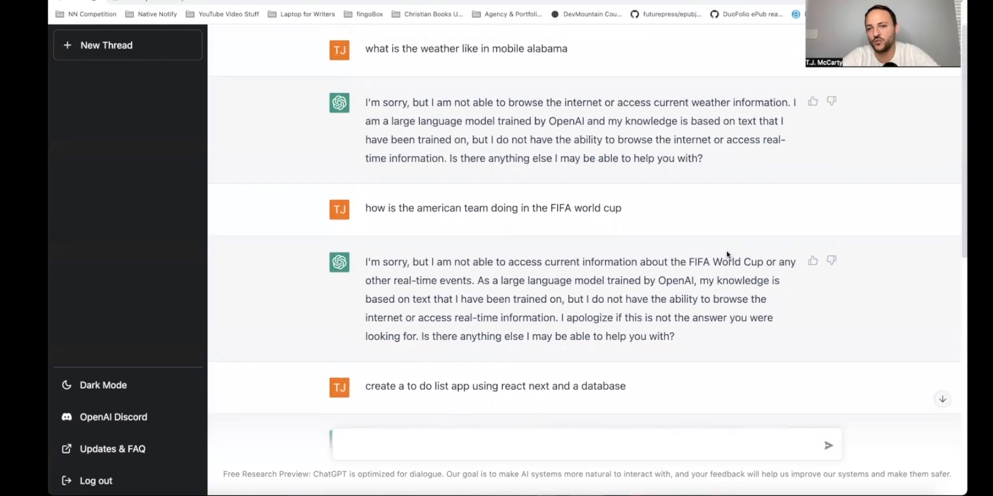
mouse_move(646, 152)
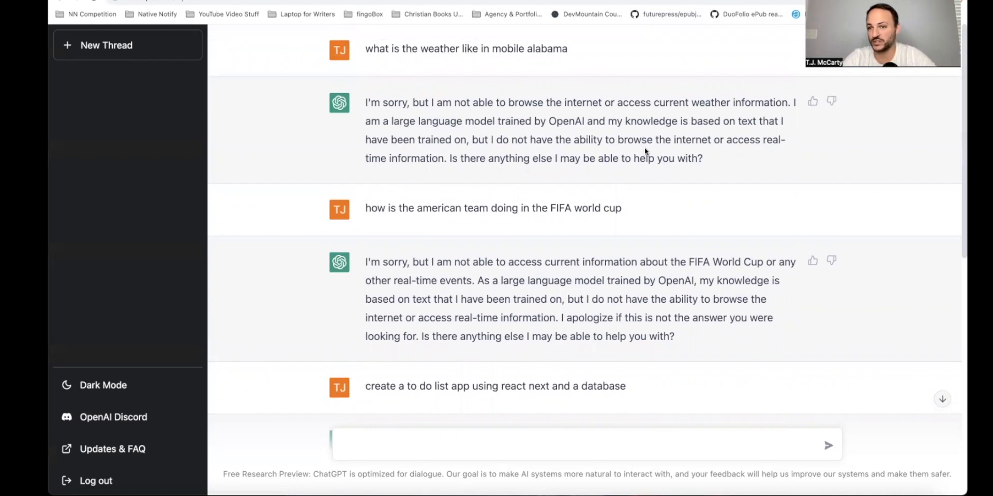
drag(617, 139, 446, 158)
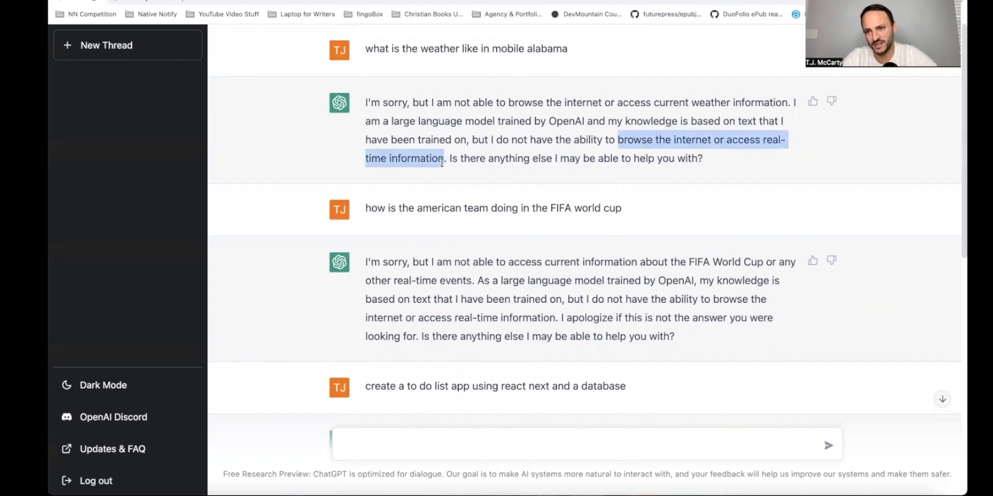